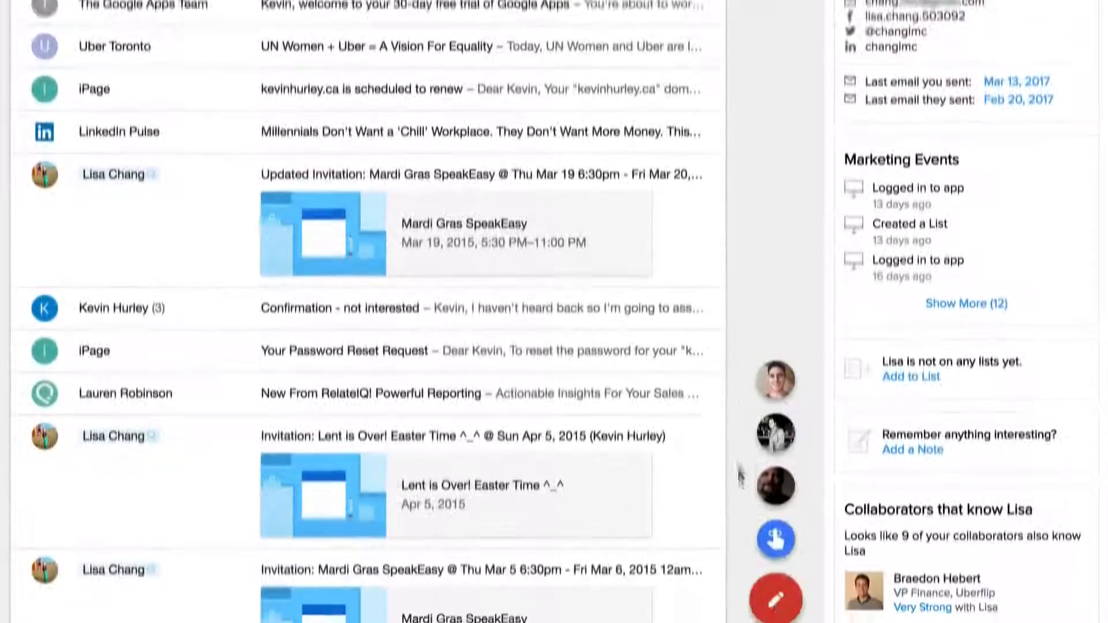
Step: Compose a new Gmail message addressed to the suggested contact Jill
{"action": "left_click", "coordinate": [775, 598]}
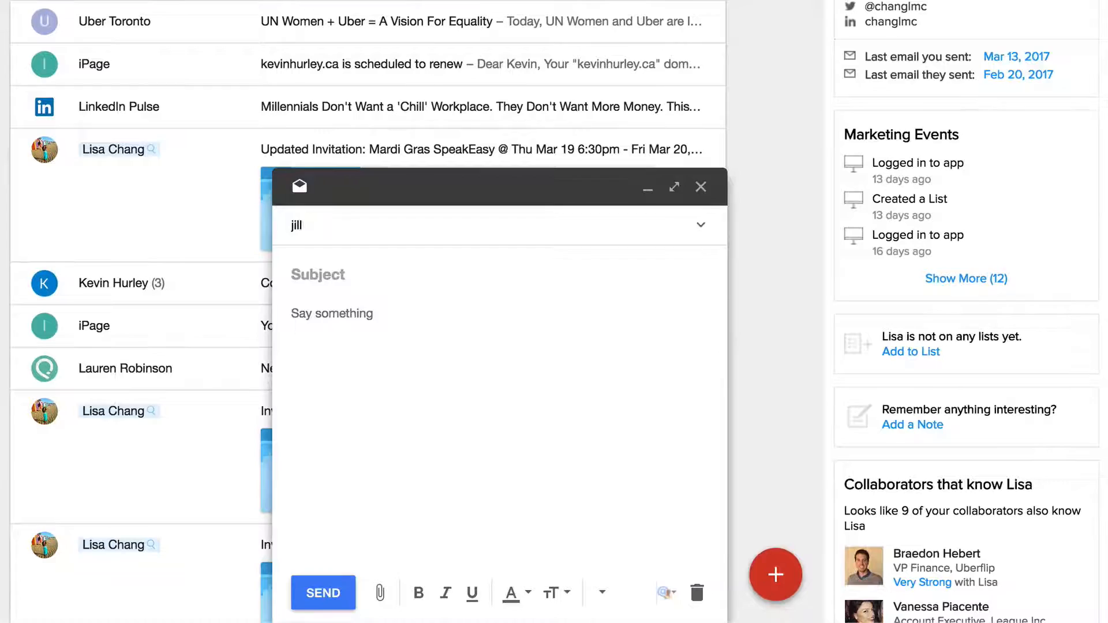
{"action": "key", "text": "Return"}
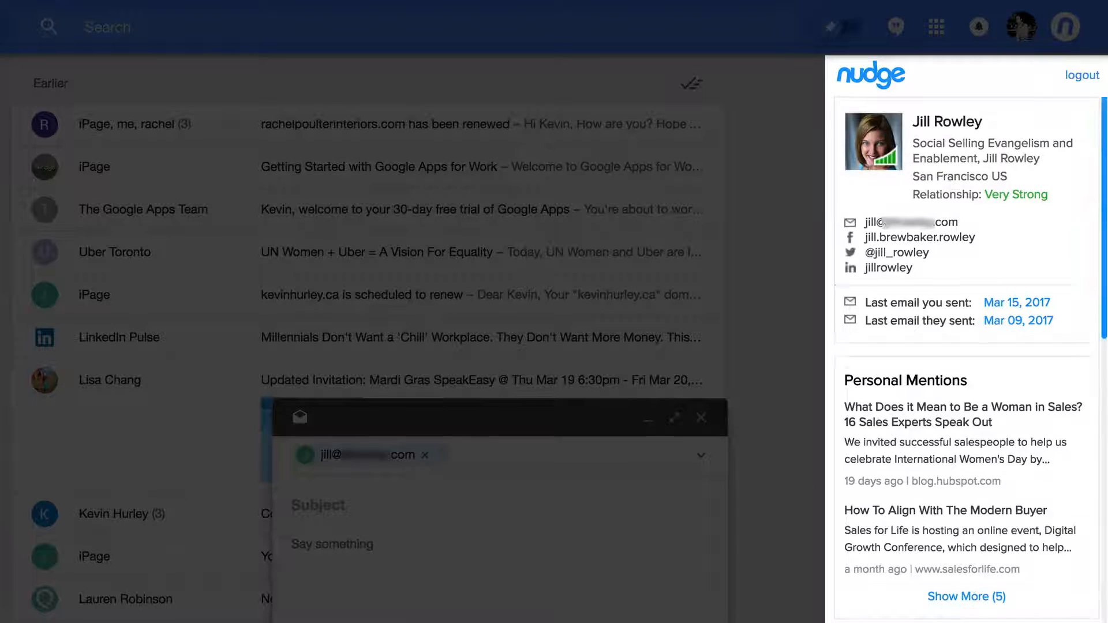
Step: Scroll Jill Rowley's Nudge profile through Personal Mentions, Marketing Events, Tweets, Lists, Notes and Collaborators
{"action": "scroll", "scroll_direction": "down", "scroll_amount": 3}
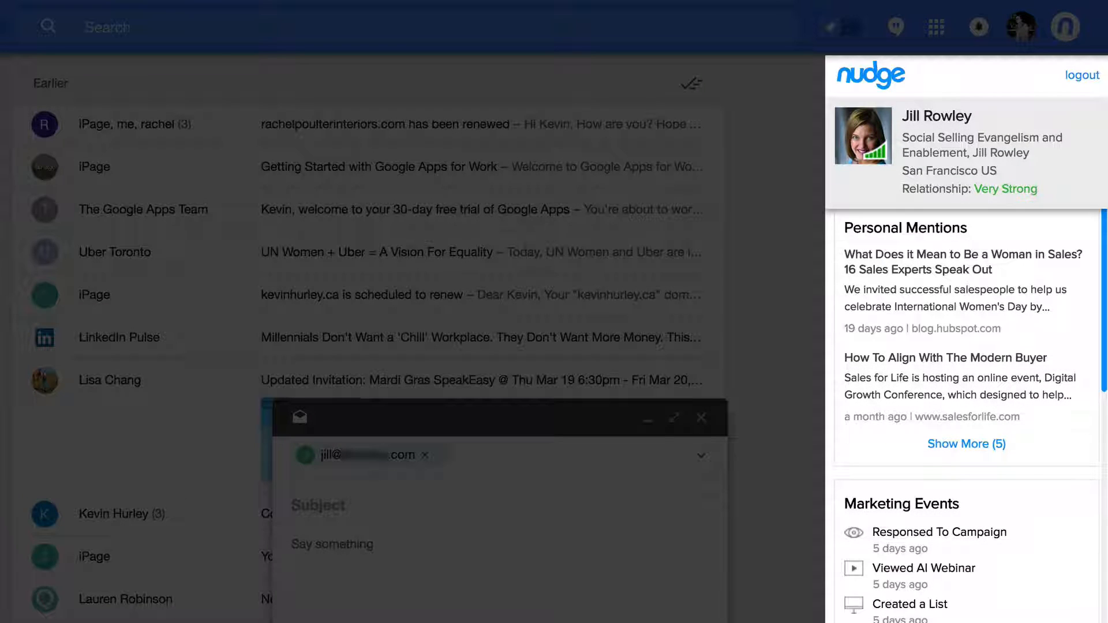
{"action": "scroll", "scroll_direction": "down", "scroll_amount": 3}
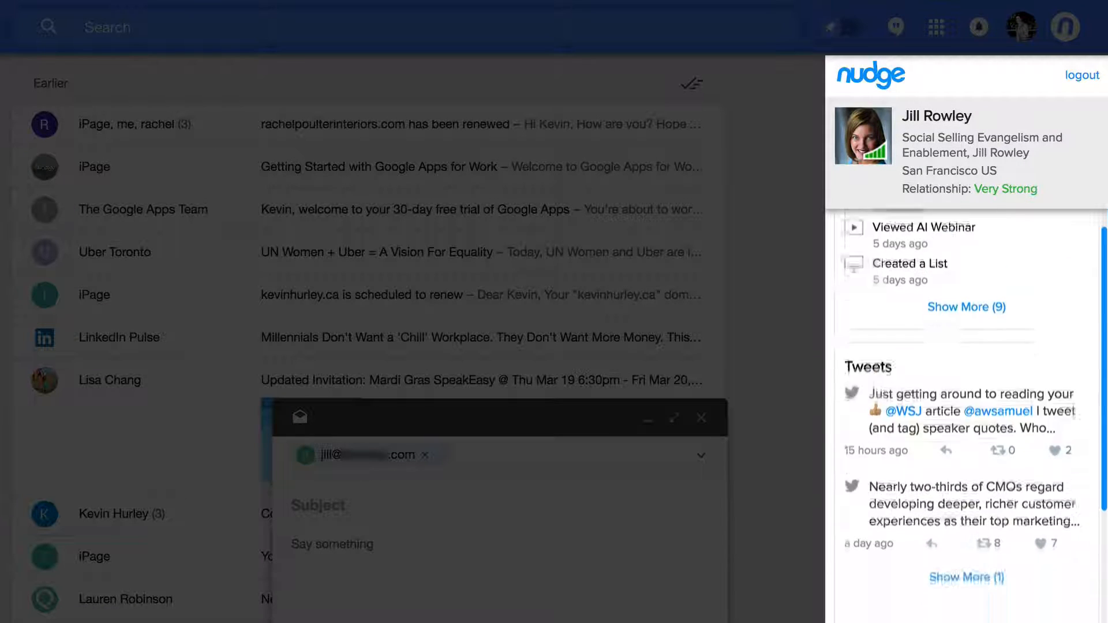
{"action": "scroll", "scroll_direction": "down", "scroll_amount": 3}
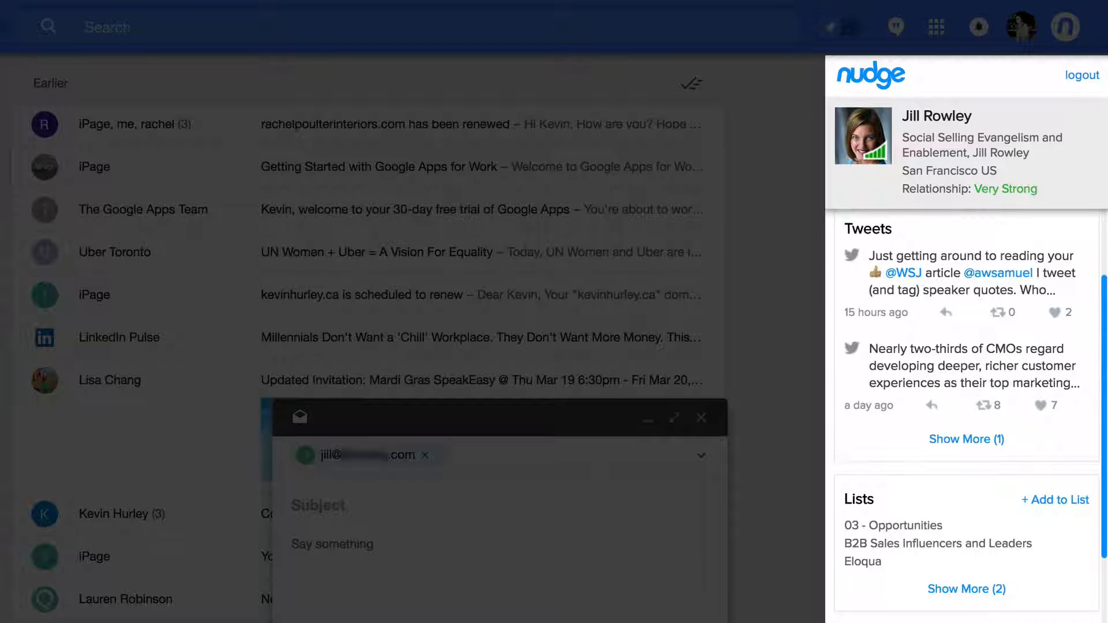
{"action": "scroll", "scroll_direction": "down", "scroll_amount": 3}
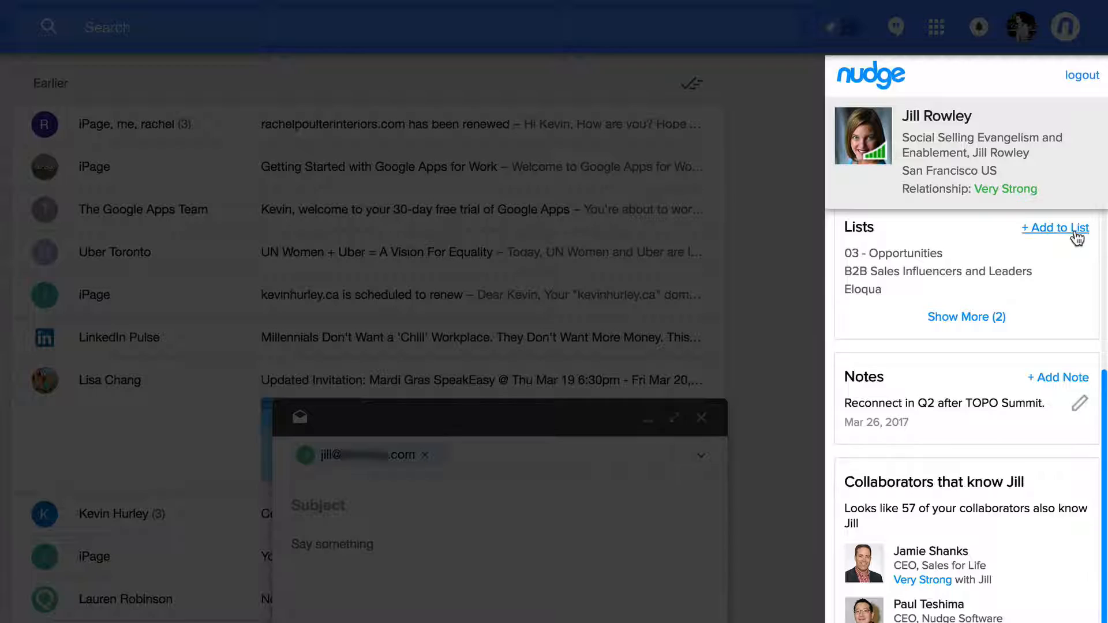
{"action": "scroll", "scroll_direction": "down", "scroll_amount": 3}
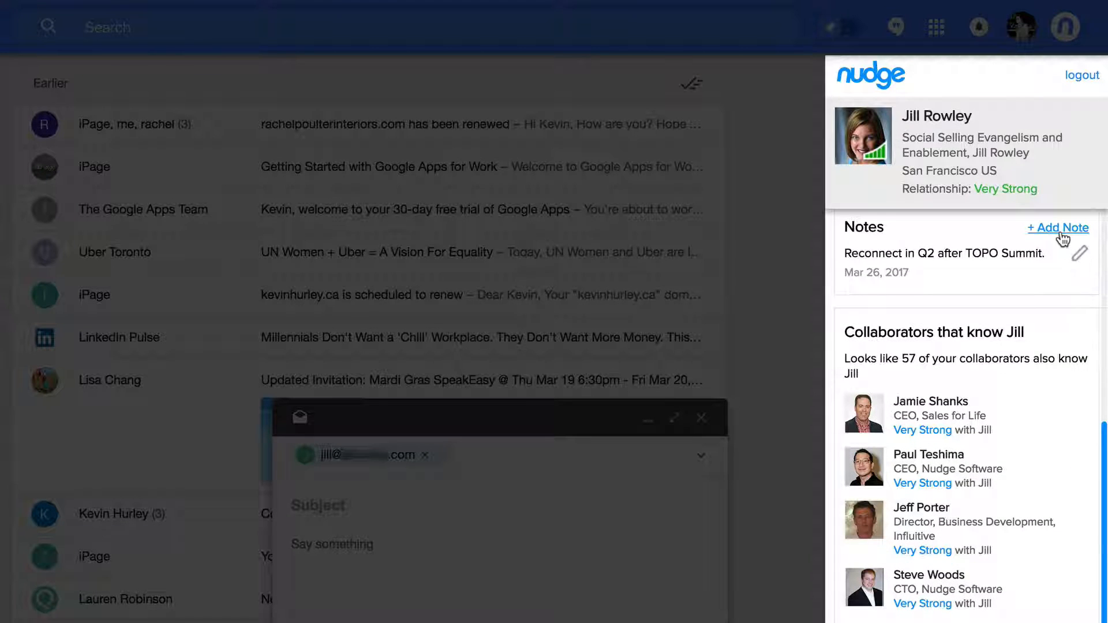
{"action": "scroll", "scroll_direction": "down", "scroll_amount": 3}
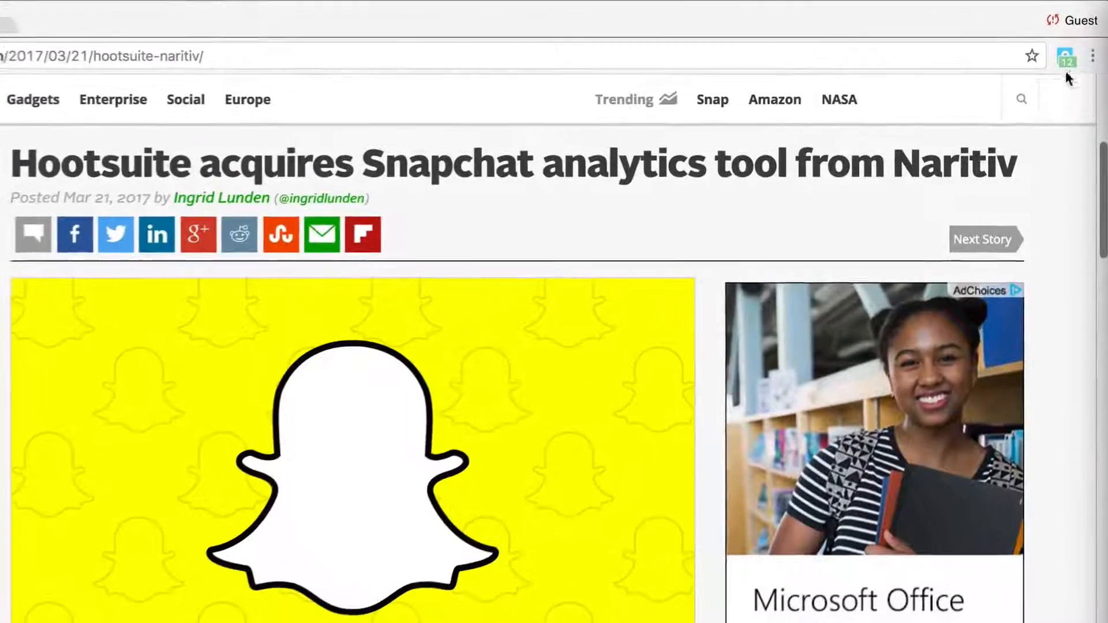
Step: Show Nudge page insights for the Hootsuite article: publisher TechCrunch and mentioned people and companies
{"action": "left_click", "coordinate": [1068, 56]}
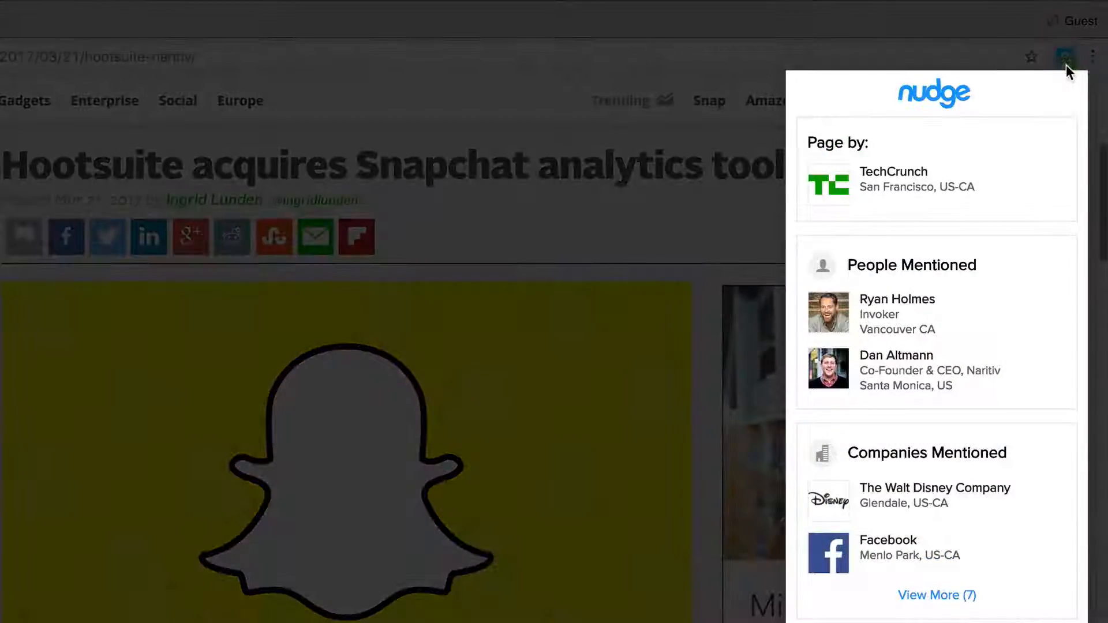